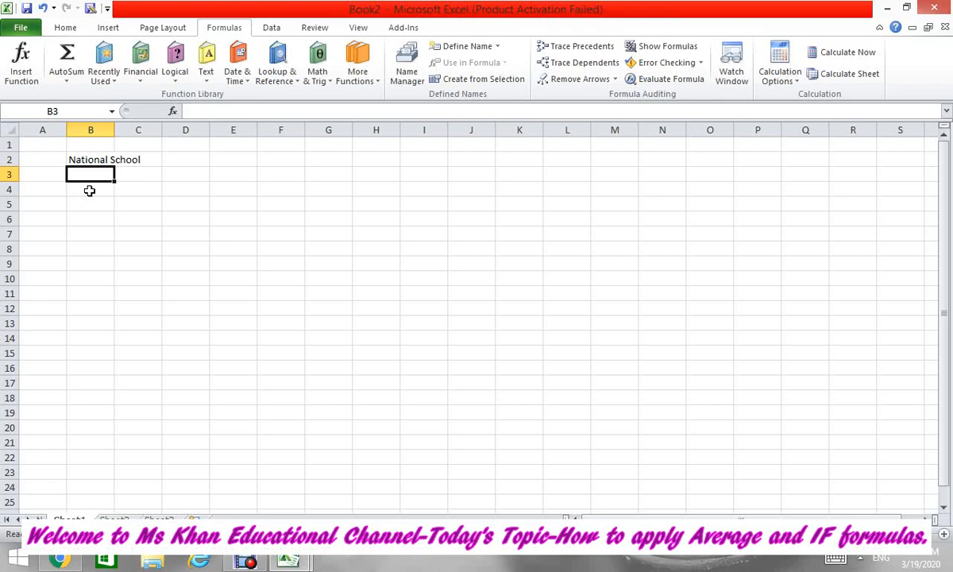
type("Name")
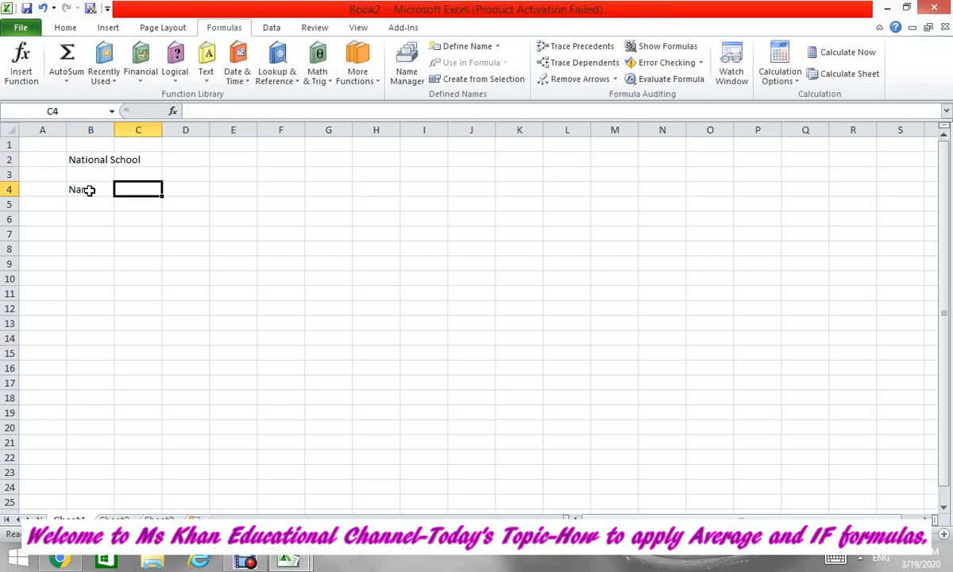
type("Aver")
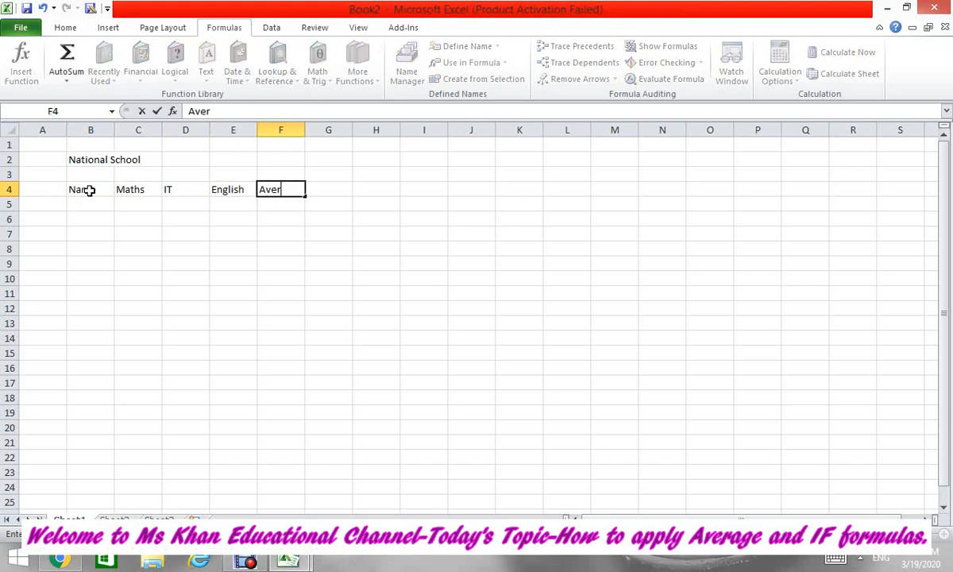
type("Resu")
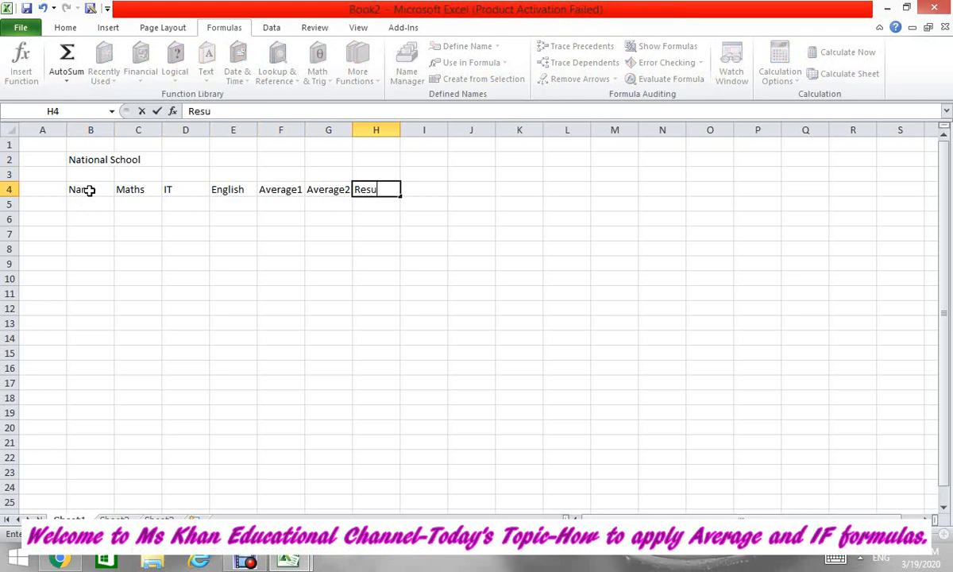